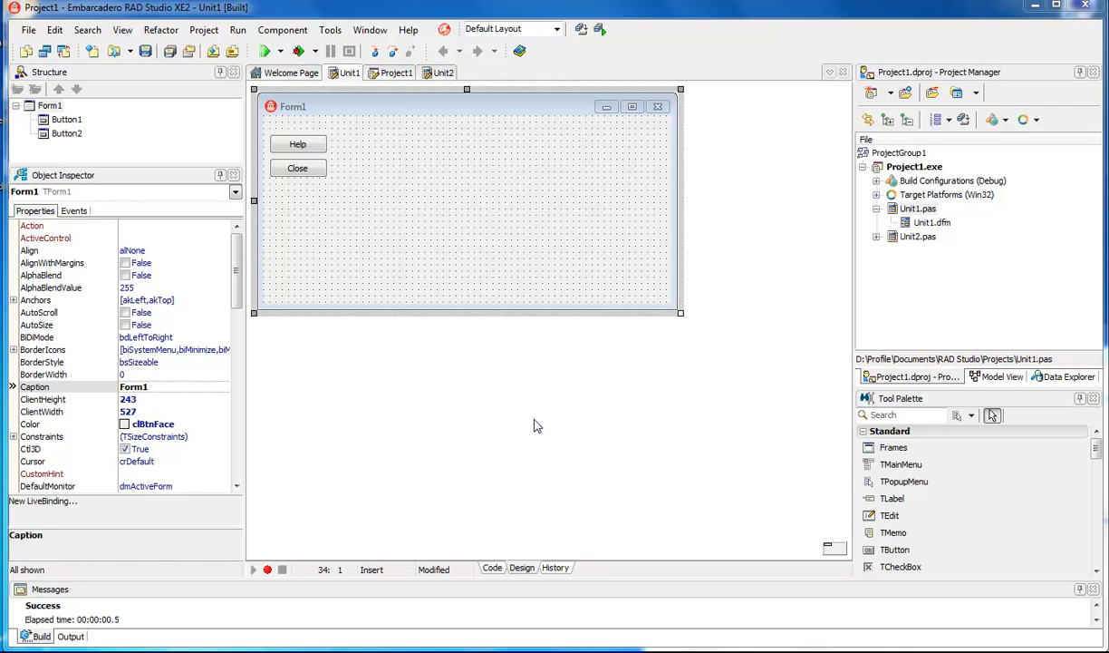
mouse_move(426, 201)
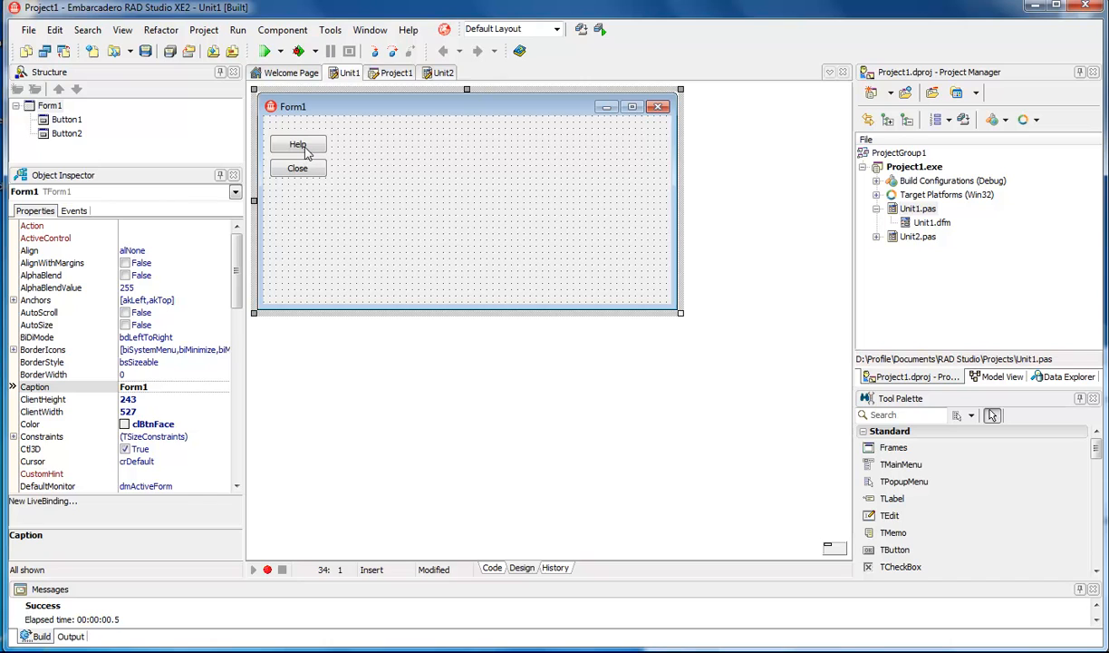
Step: Review the Help button's handler and Form2's design, returning to Form1
double_click(298, 145)
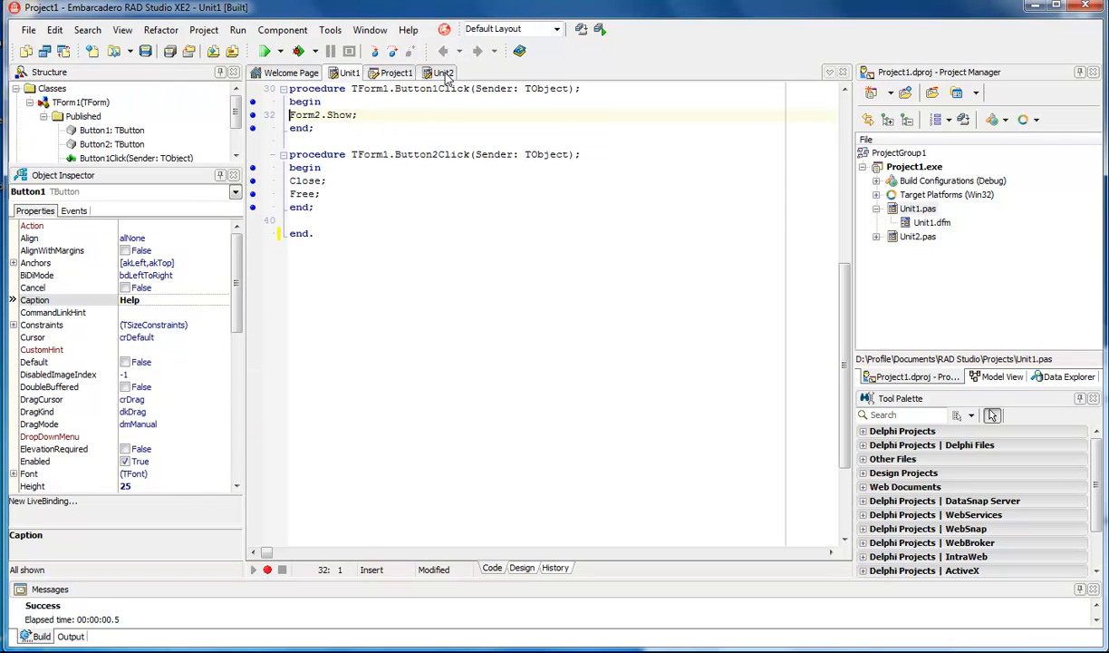
left_click(444, 73)
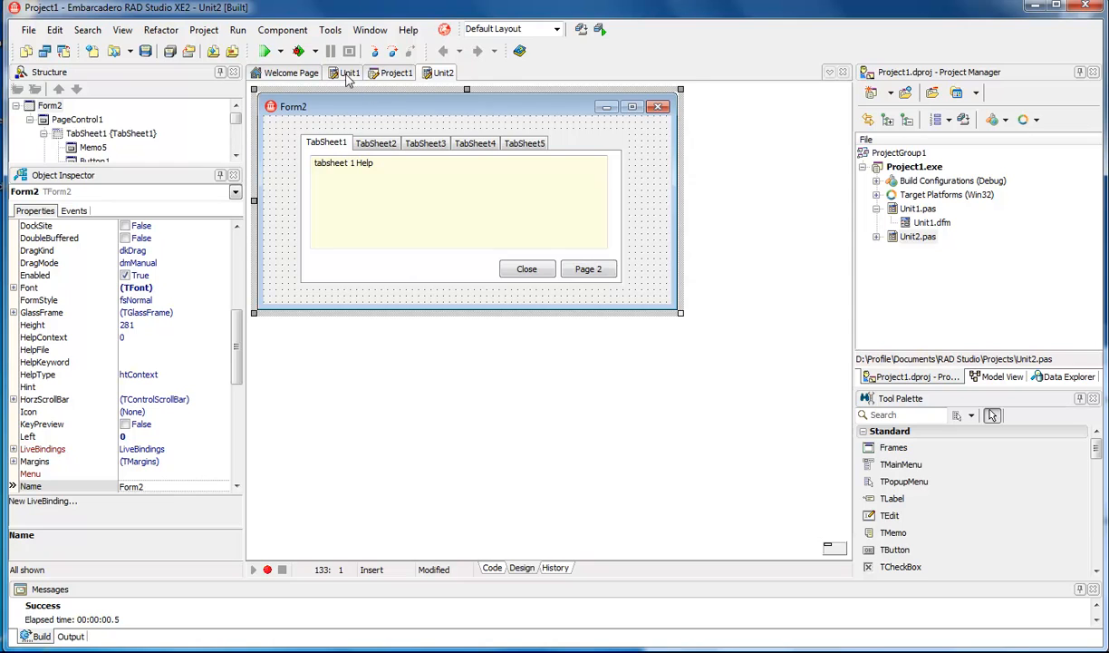
left_click(349, 72)
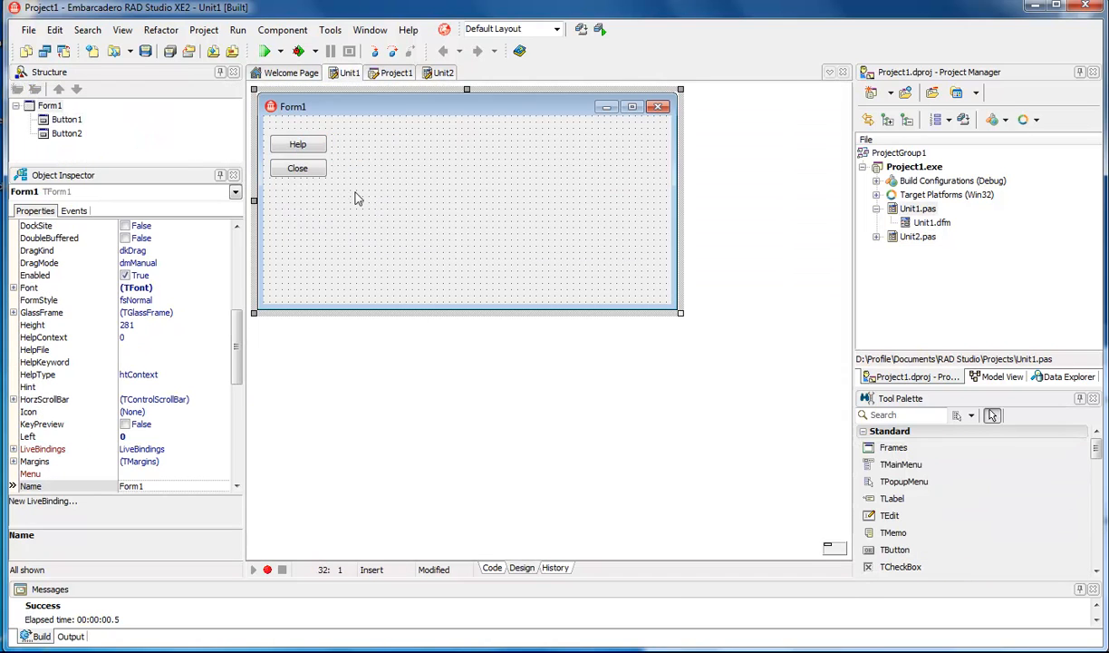
mouse_move(332, 196)
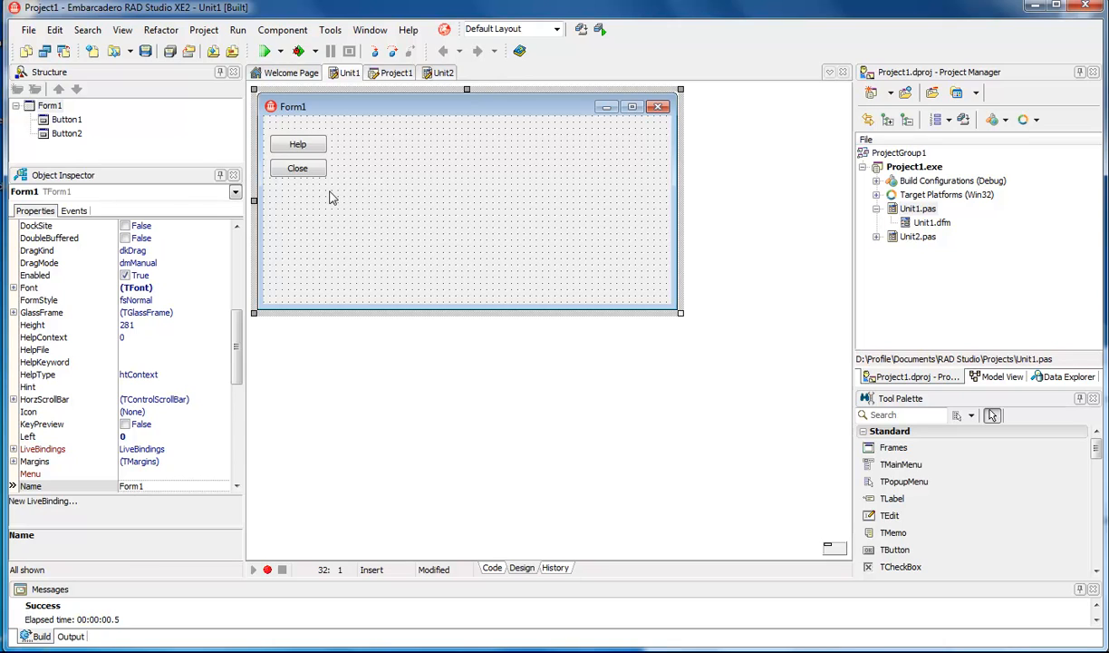
mouse_move(363, 191)
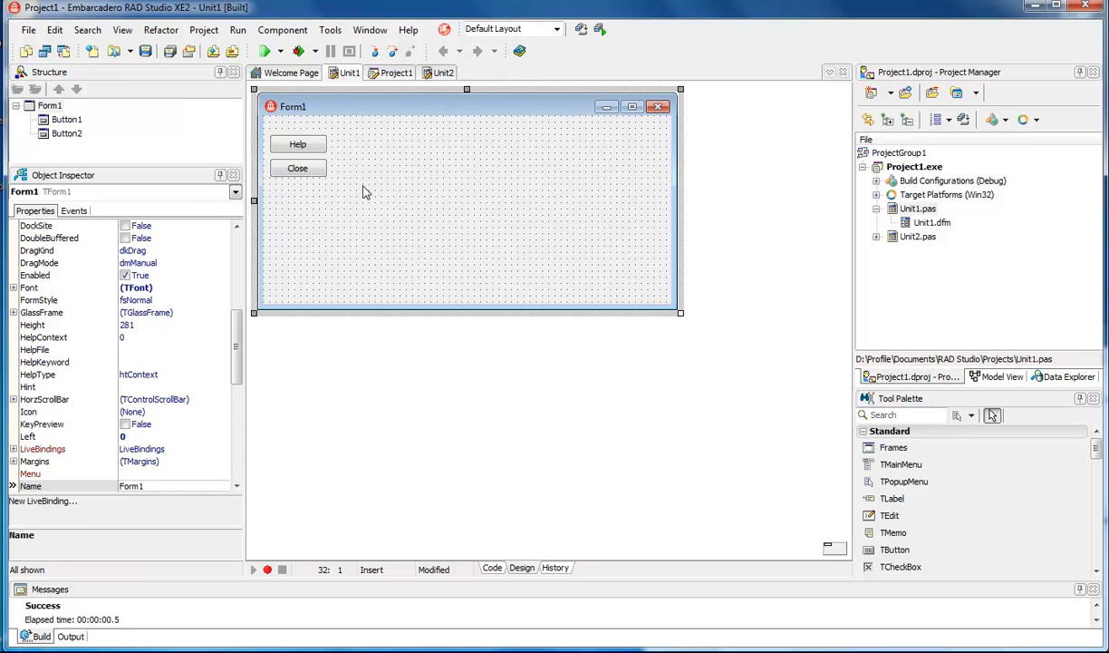
mouse_move(362, 197)
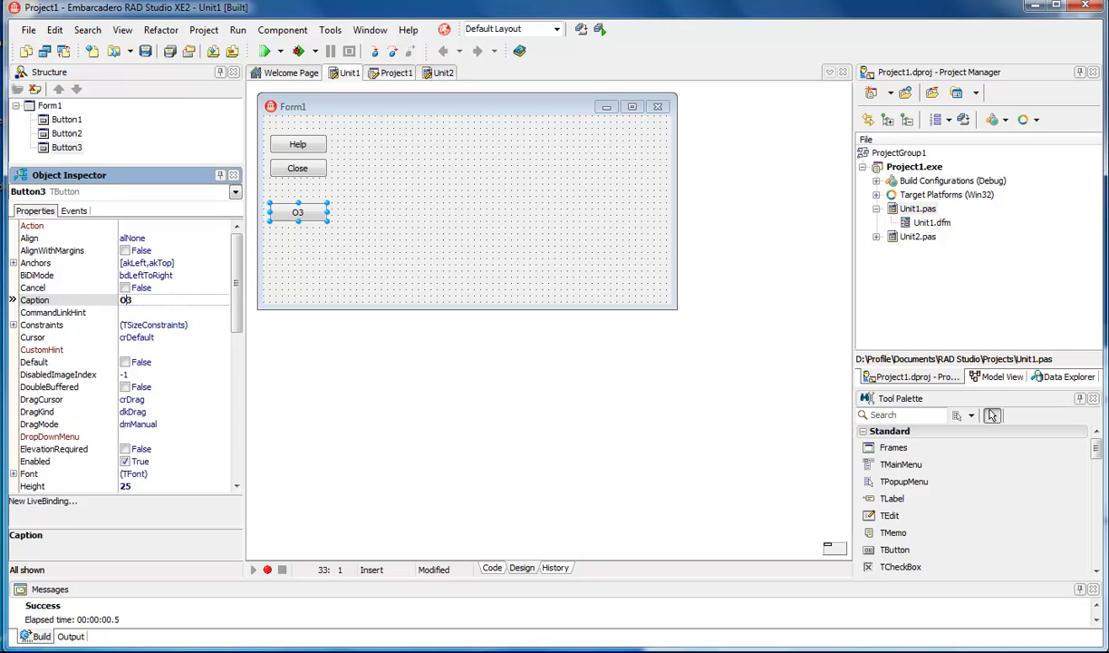
Step: Add a third button captioned 'Open Help 3' to Form1 and select TabSheet1 on Form2
type("Open He")
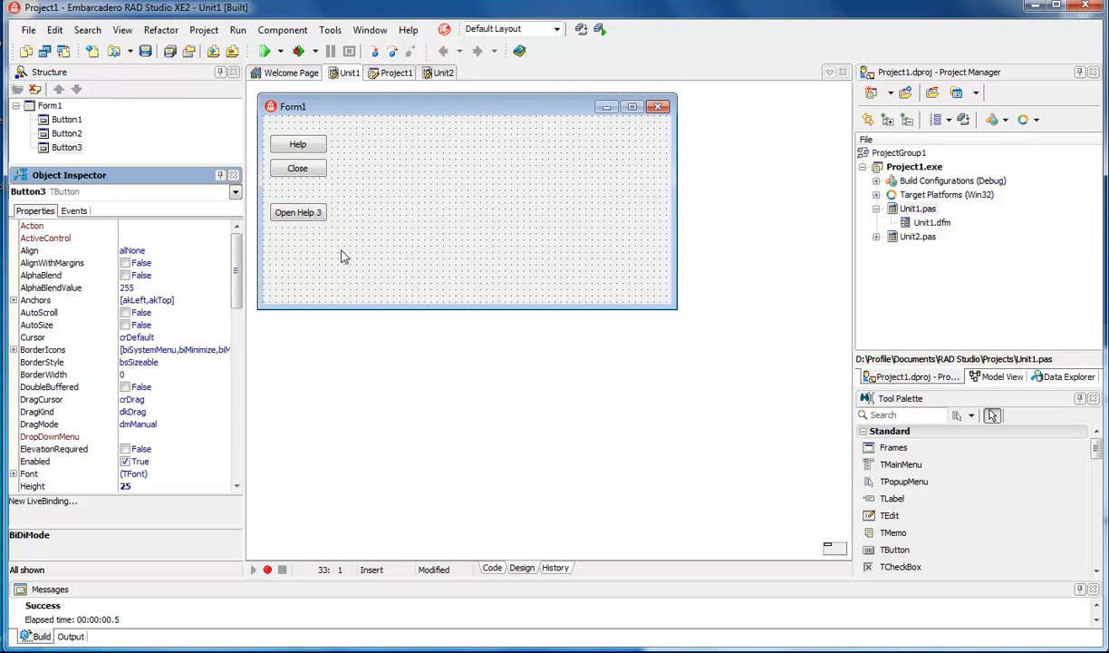
left_click(298, 212)
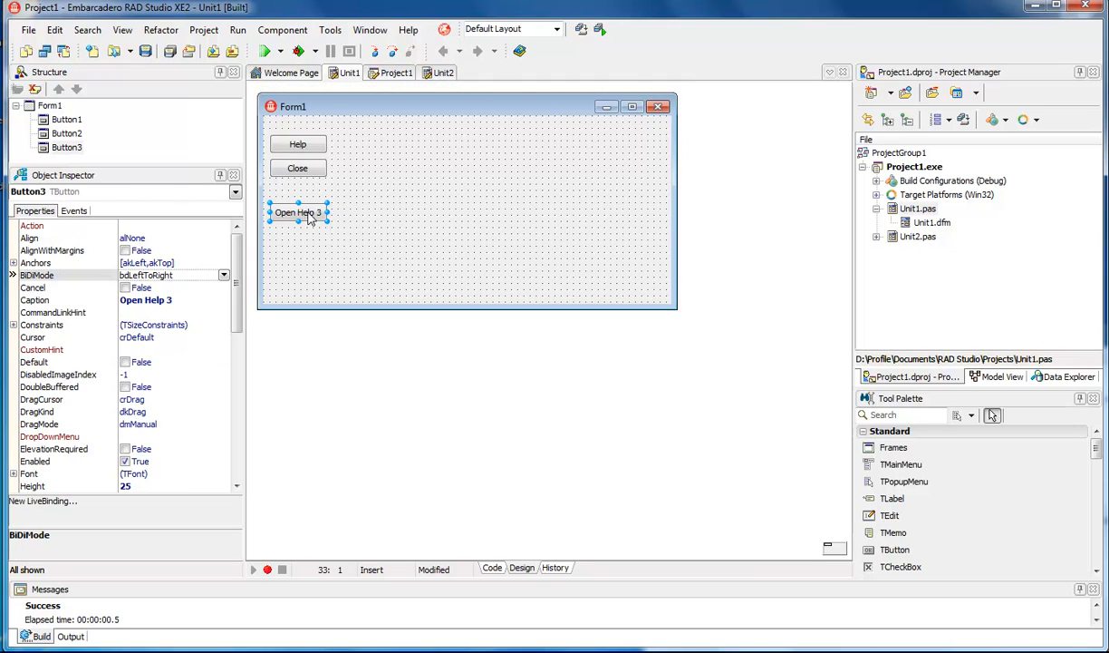
mouse_move(299, 212)
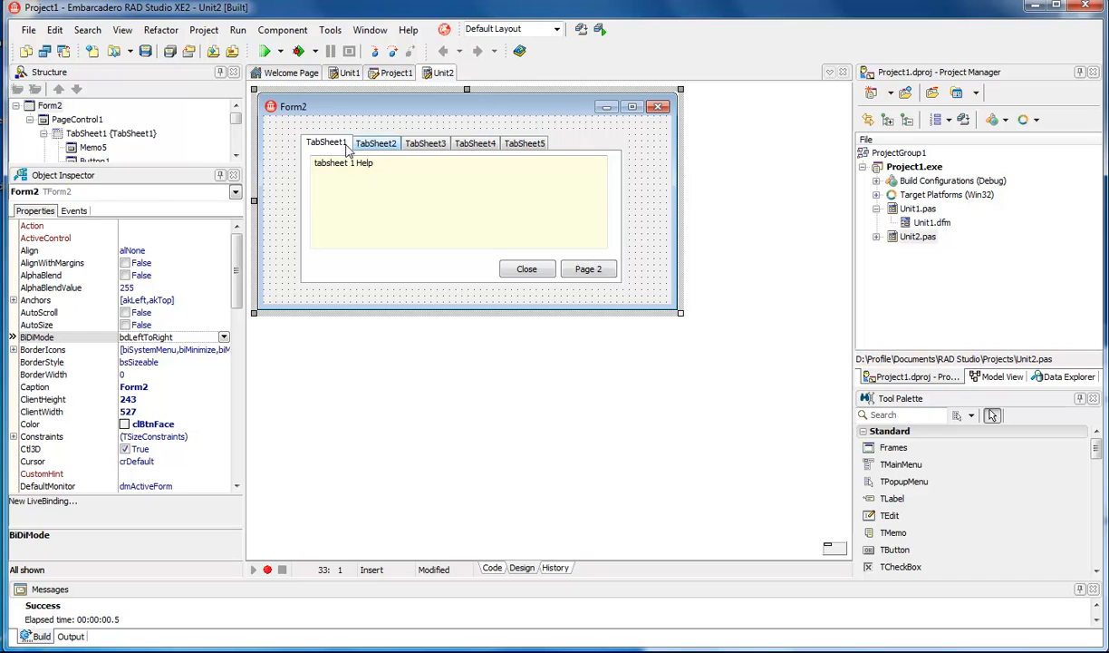
left_click(425, 142)
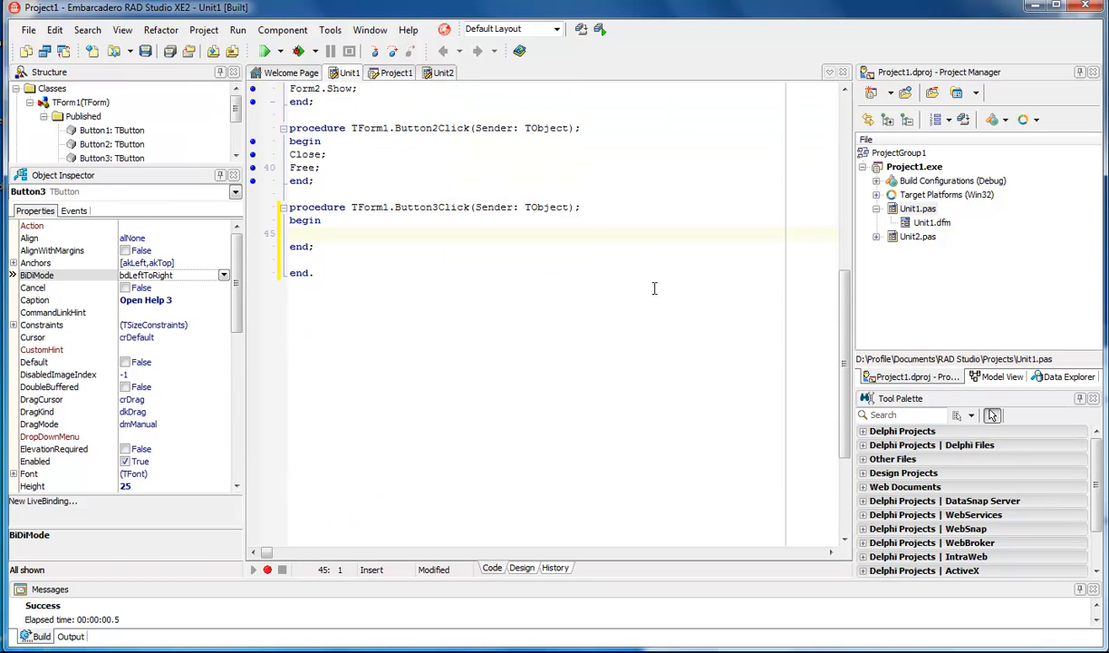
Step: Write Form2.TabSheet3.TabVisible:=true; in the Button3Click handler
type("Form2.")
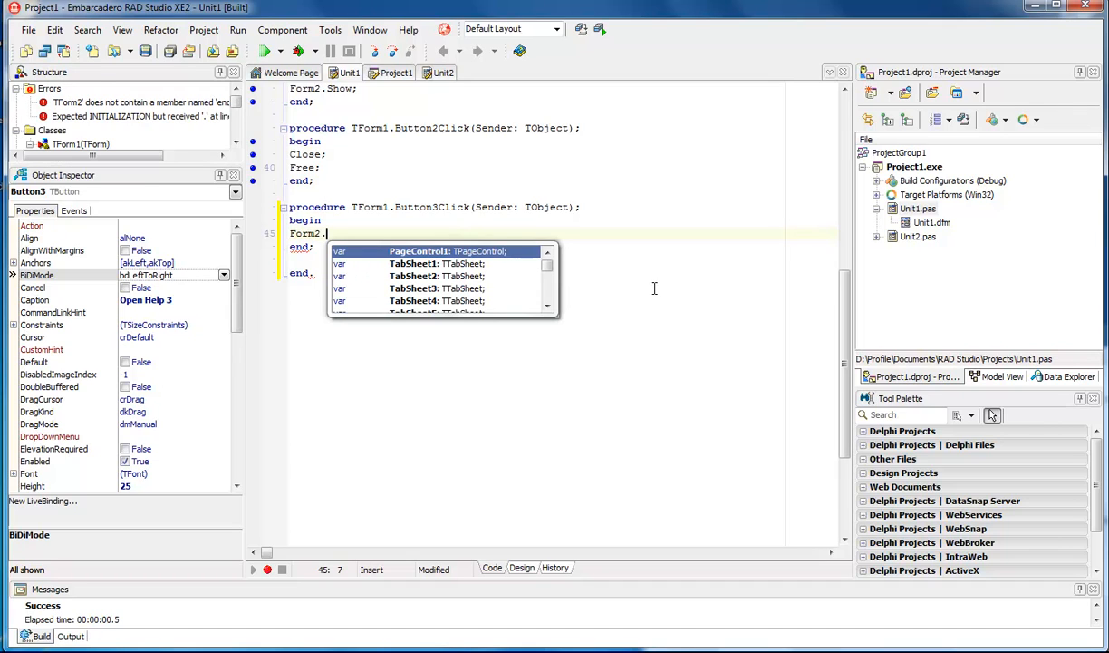
type("T")
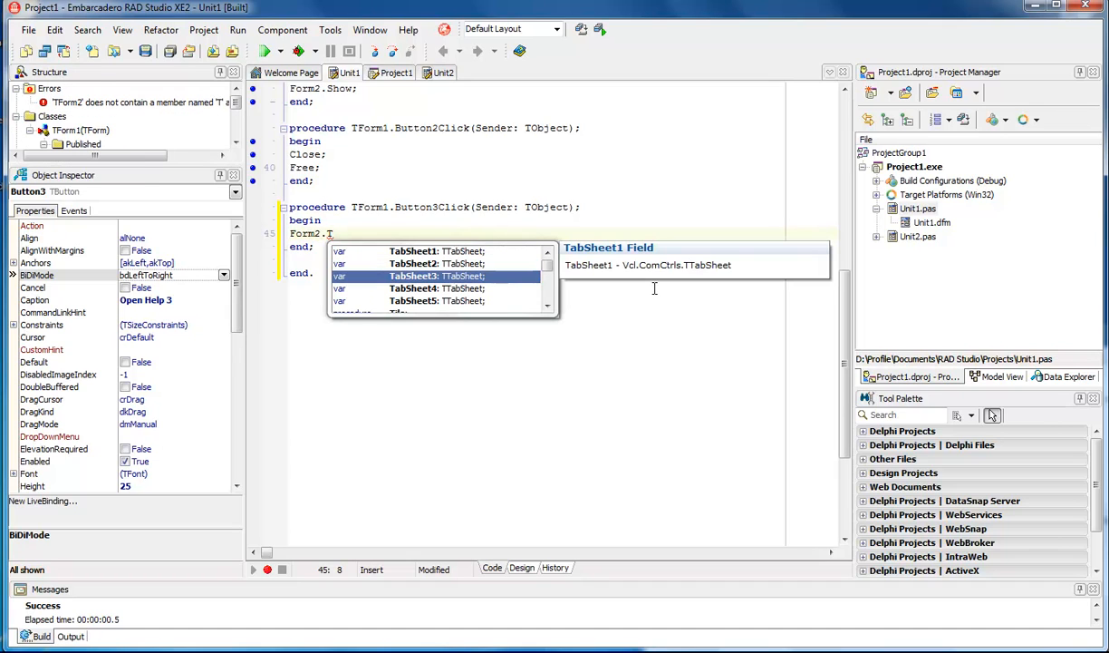
type("TabSheet3.")
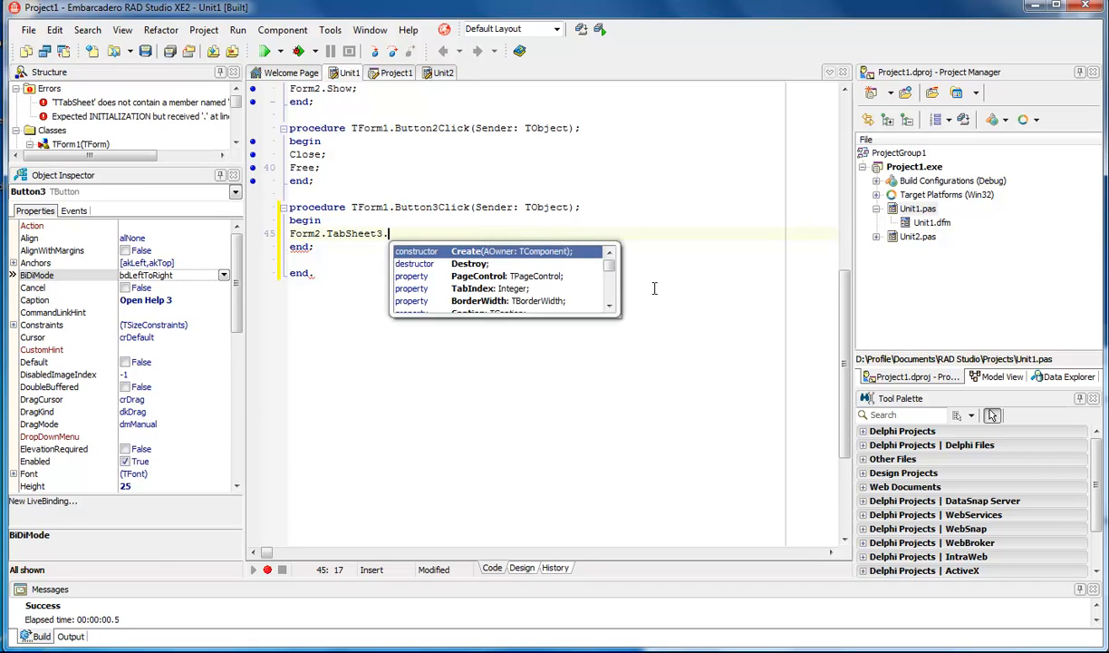
type("TabVisible")
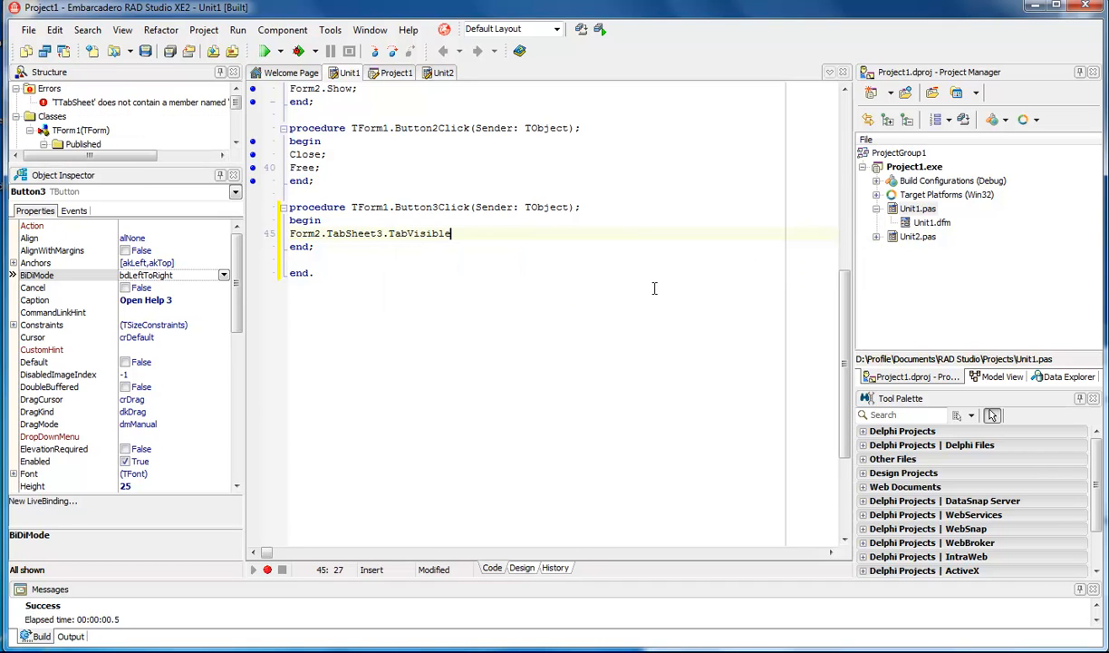
type(":=true;")
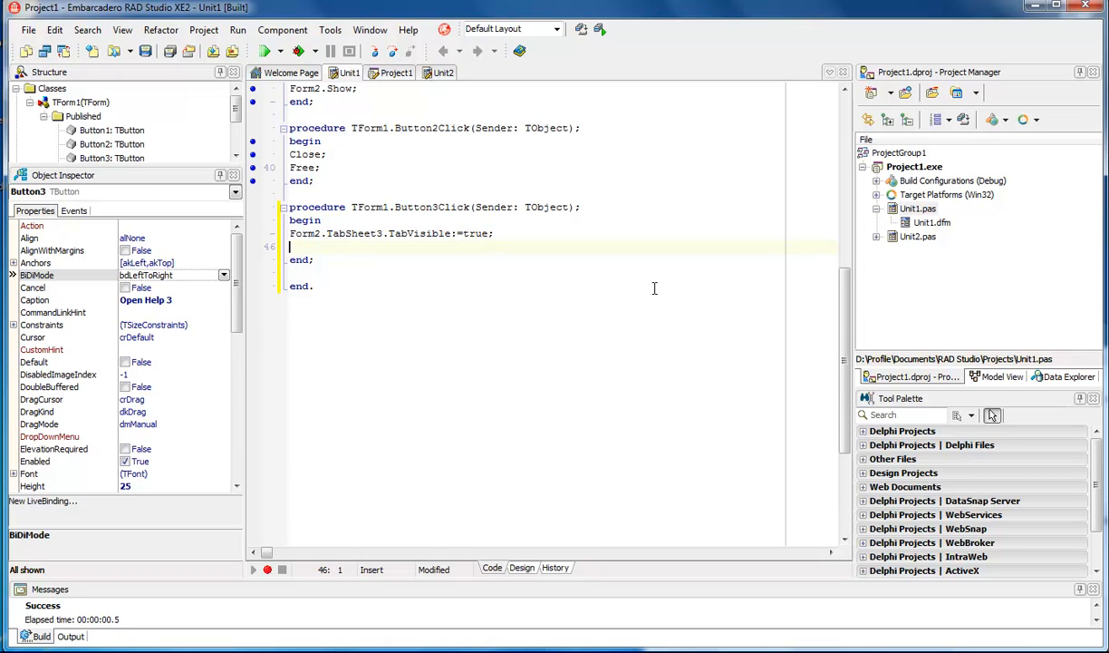
Step: Start a second line Form2.TabSheet3.Visible:= using code completion
type("Form")
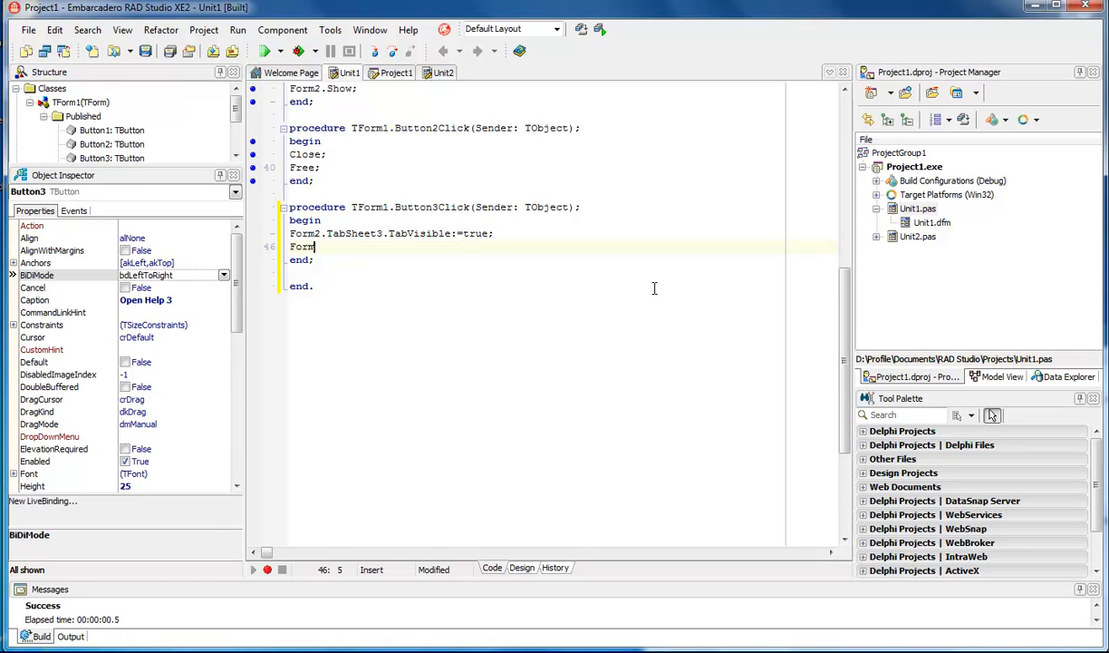
type("2.TabSheet3")
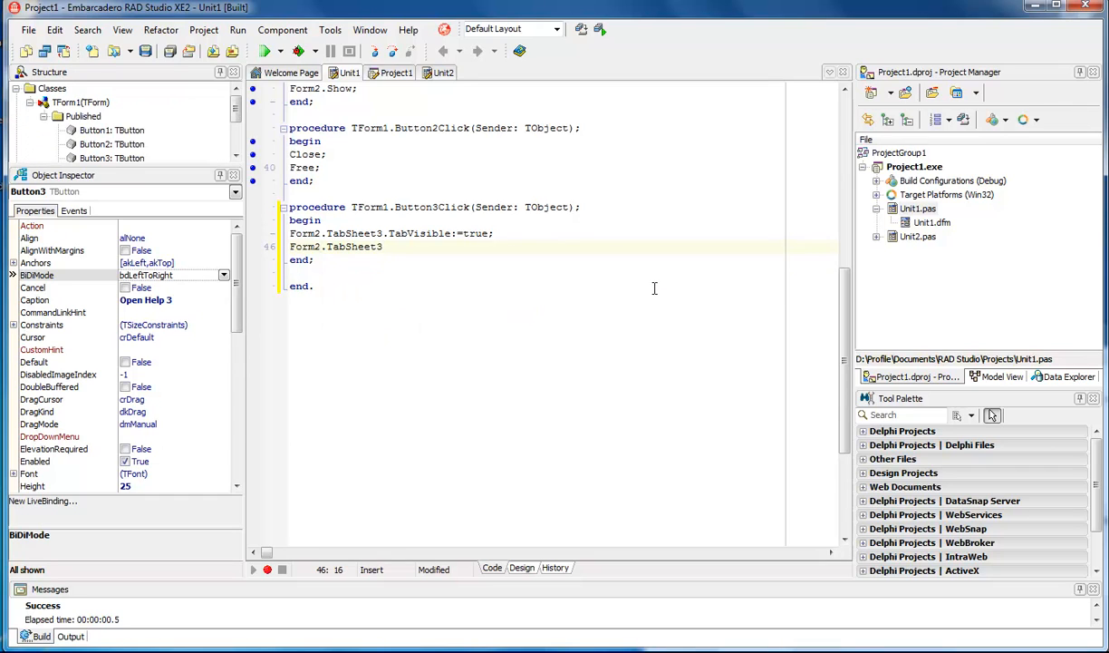
type(".Visible")
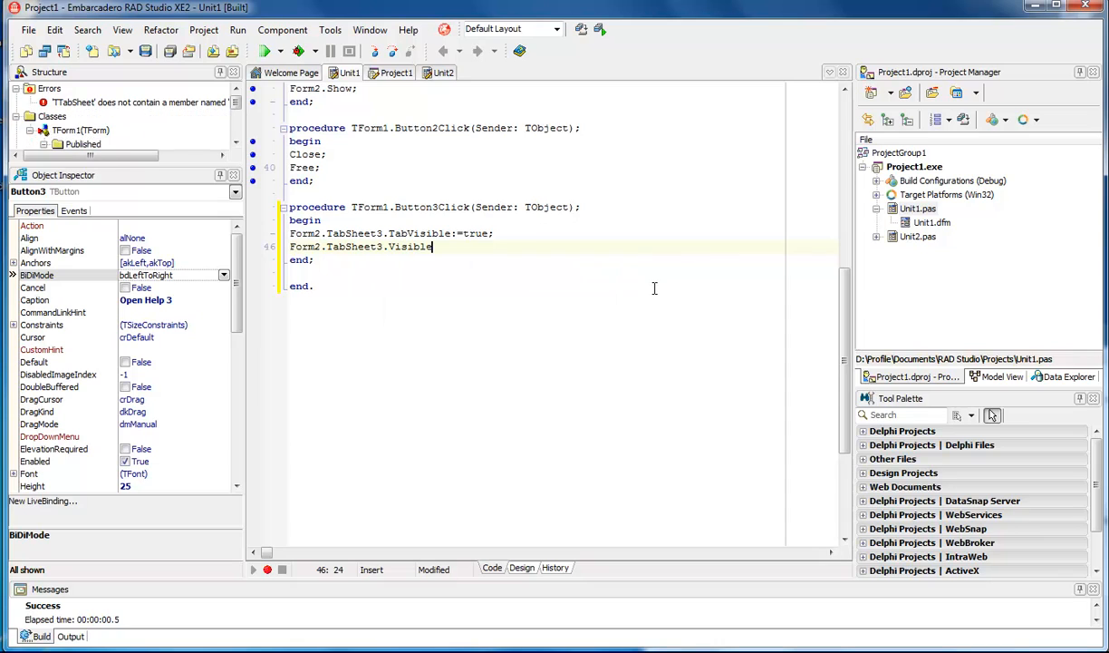
type(":=")
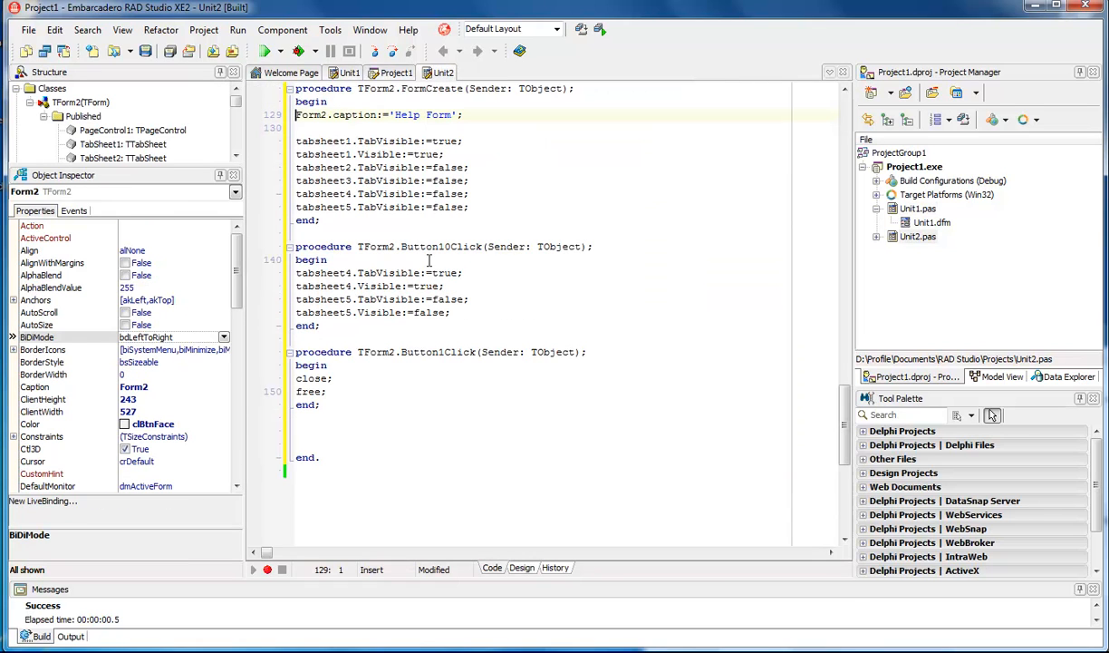
Step: Add Form2.TabSheet1.TabVisible:=false; to Button3Click to hide TabSheet1's tab
double_click(433, 154)
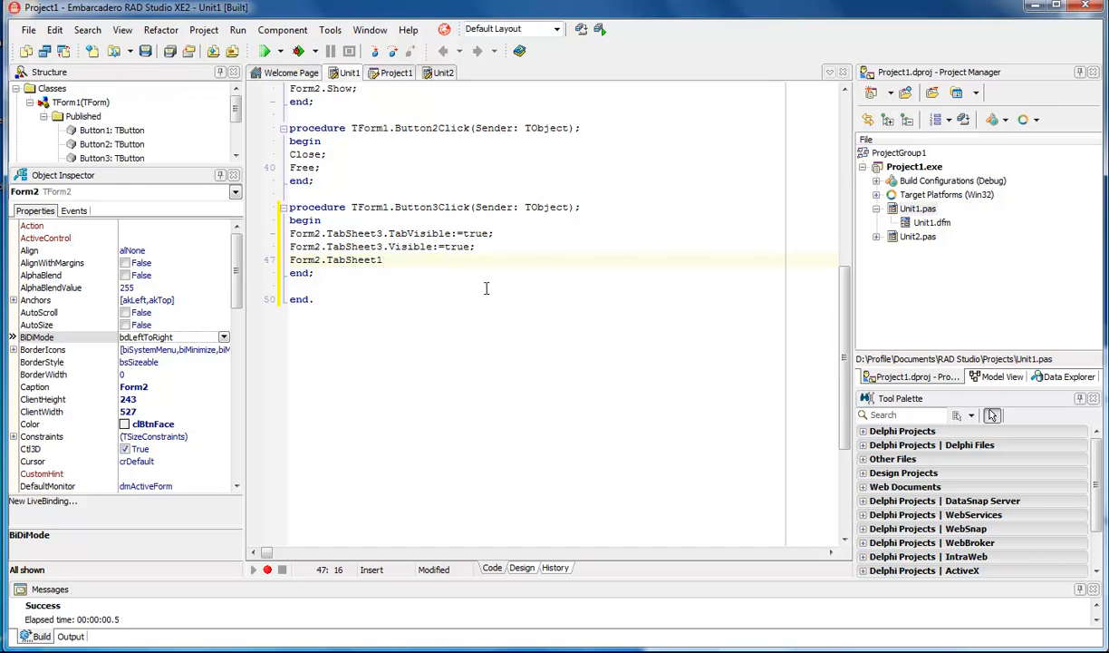
type("t")
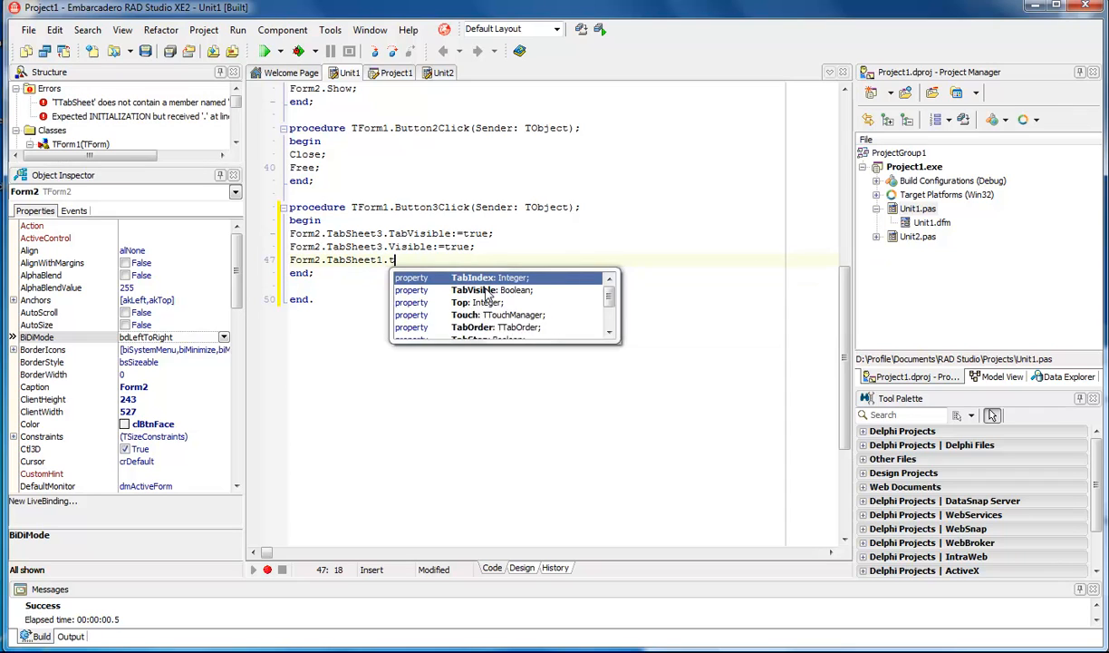
type("abVisible")
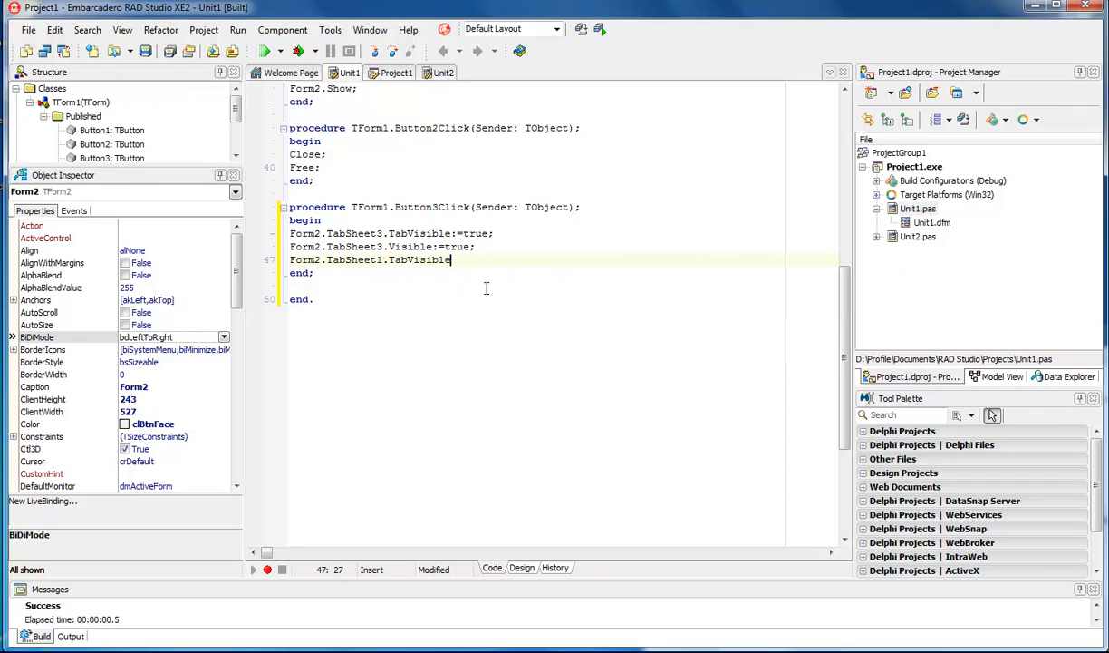
type(":=false")
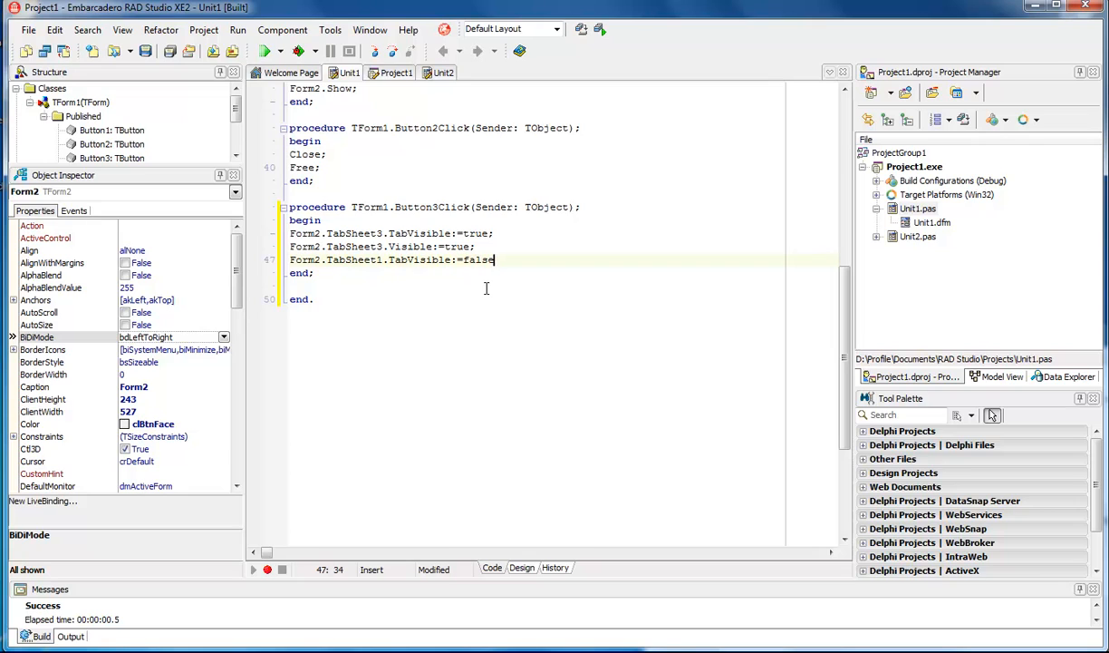
type(";")
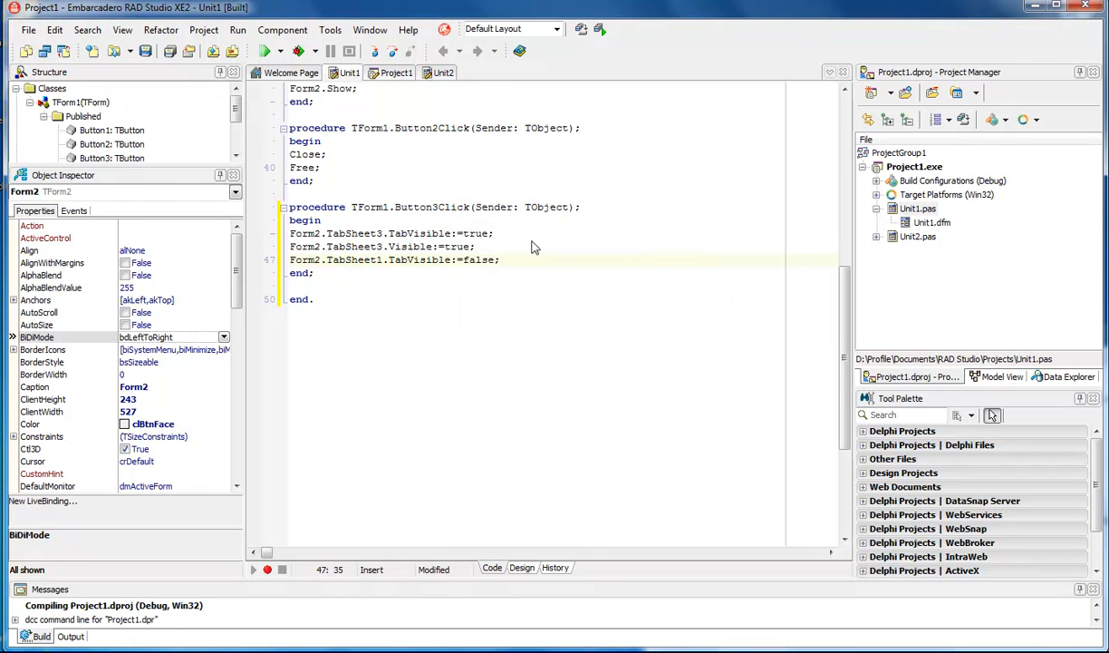
Step: Run Project1 so Form1 appears with Help, Close and Open Help 3 buttons
left_click(265, 50)
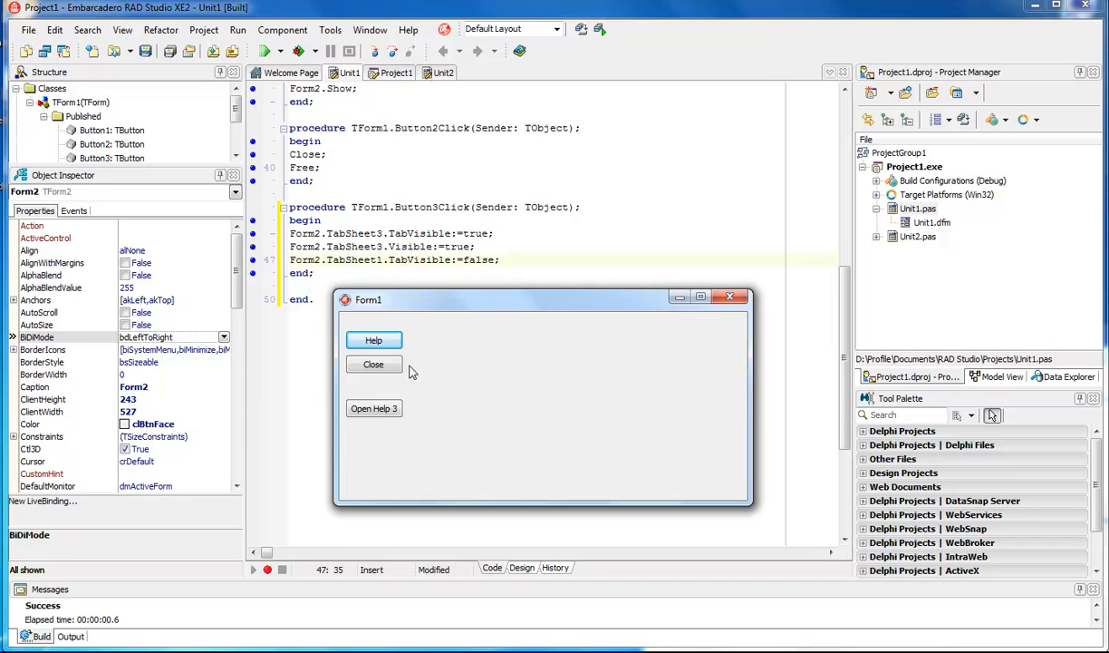
mouse_move(556, 361)
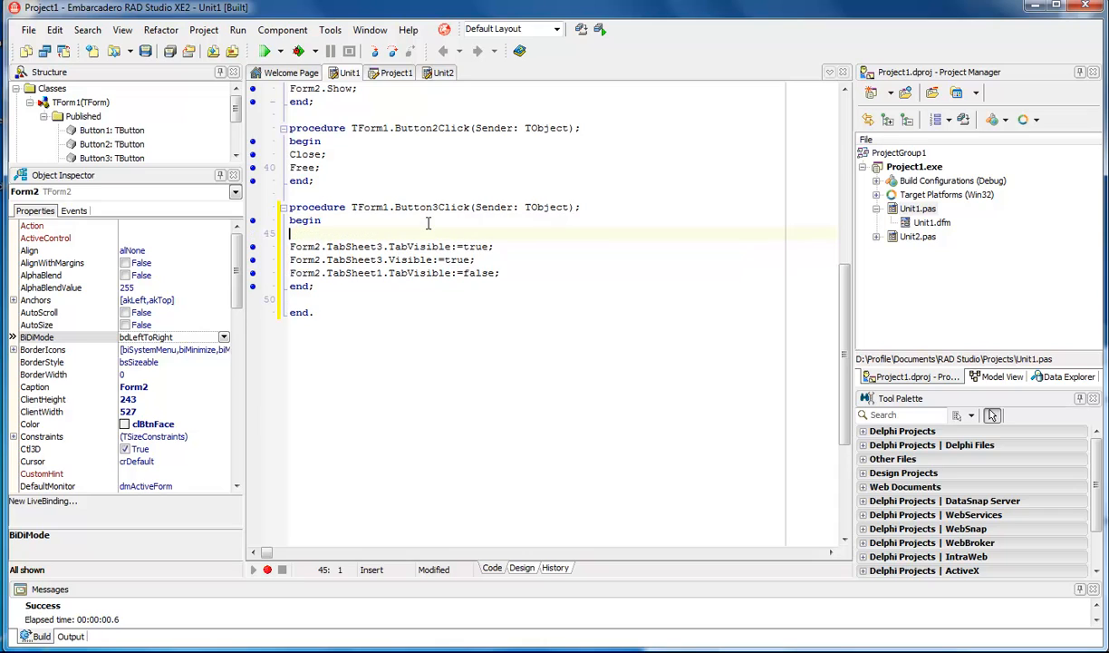
Step: Insert Form2.Show; as the first line of Button3Click
type("Form2.Show;")
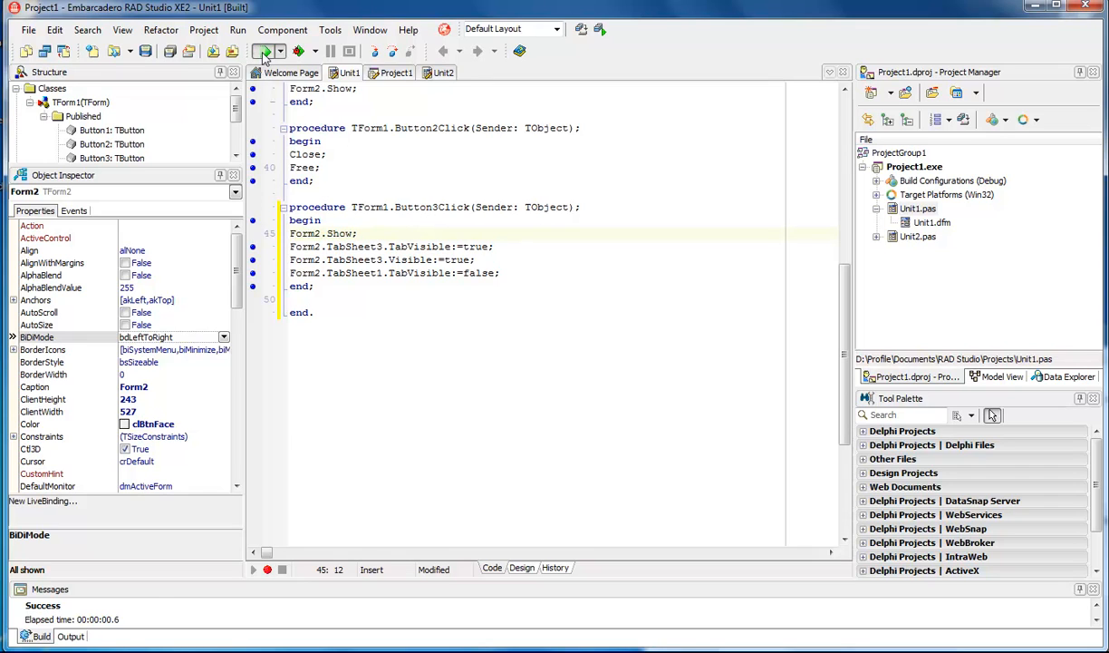
Step: Rerun the project, show the Help Form via Open Help 3 and close it
left_click(266, 51)
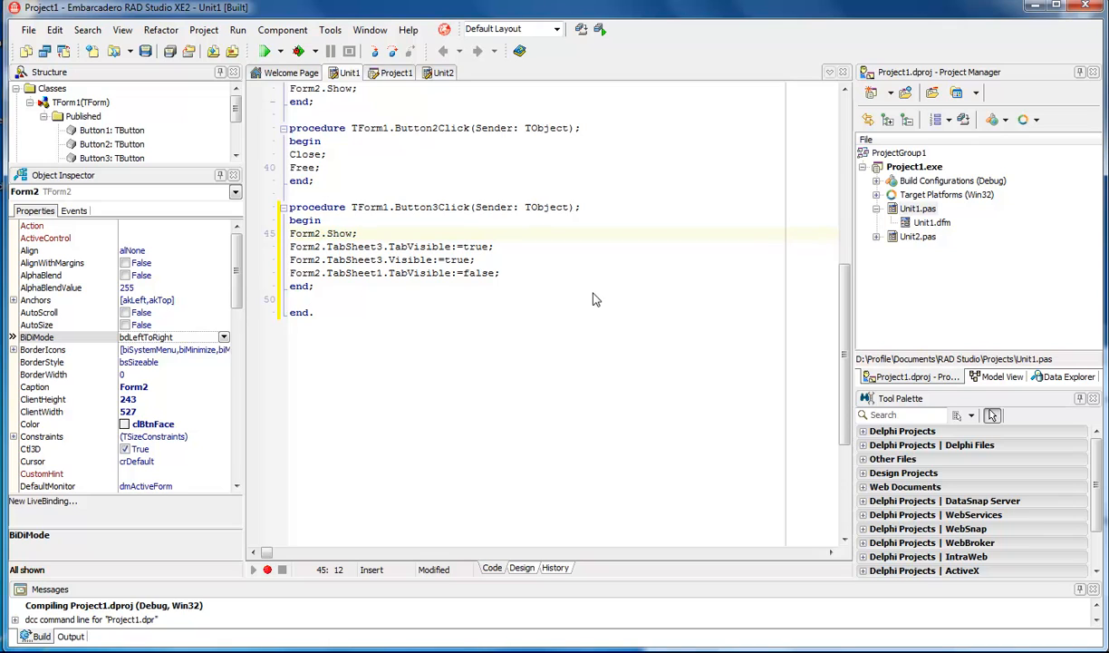
left_click(266, 51)
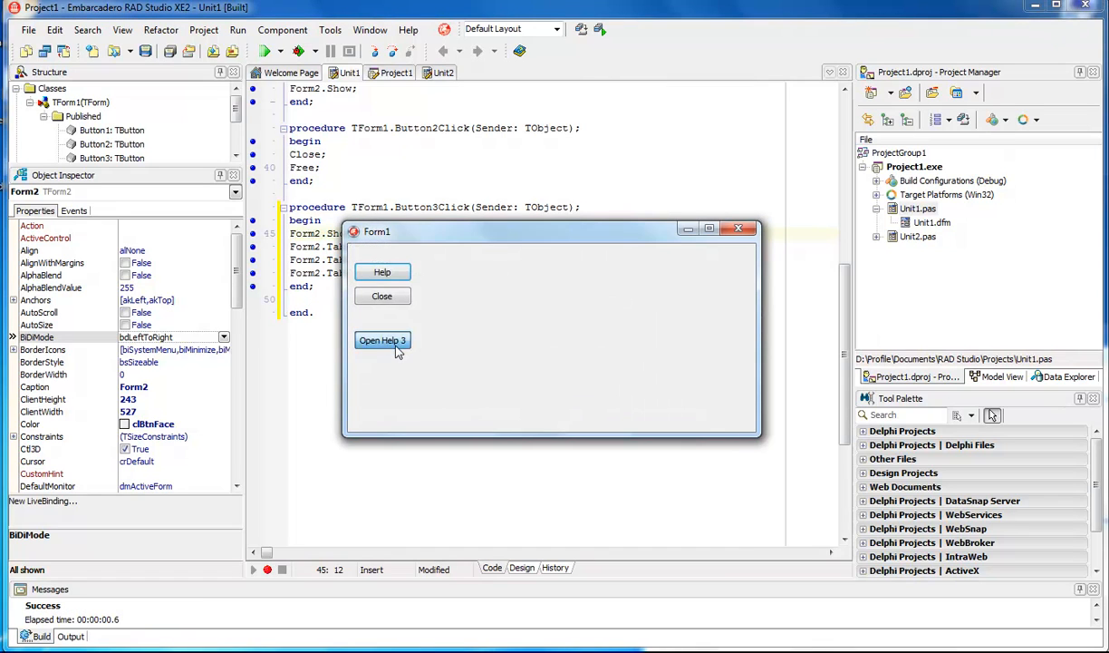
left_click(381, 340)
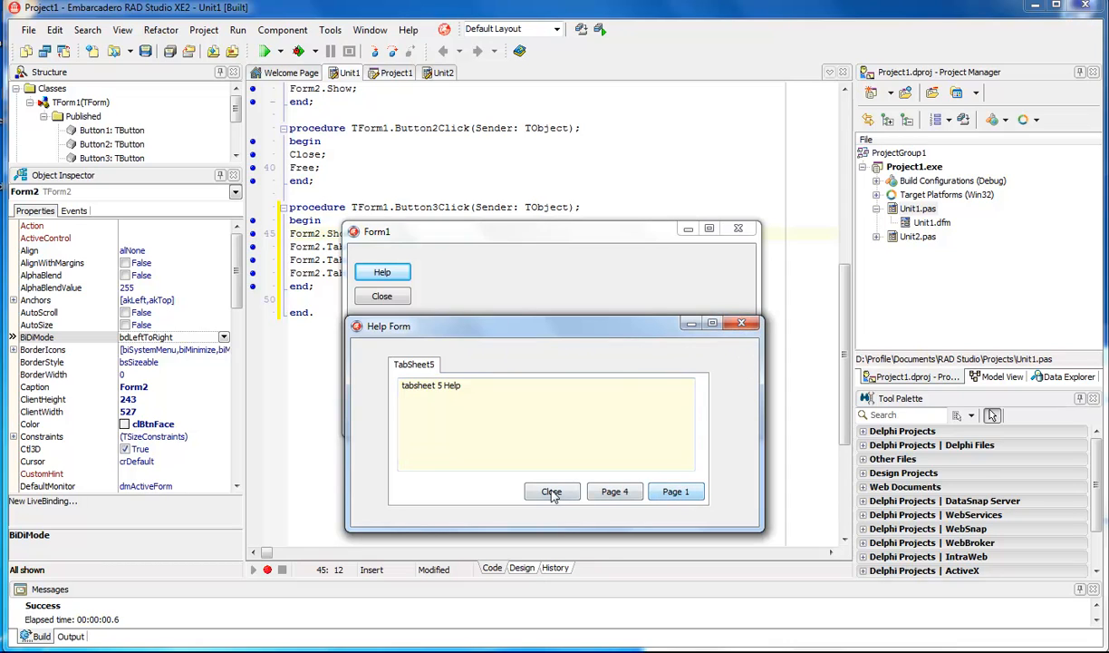
left_click(551, 491)
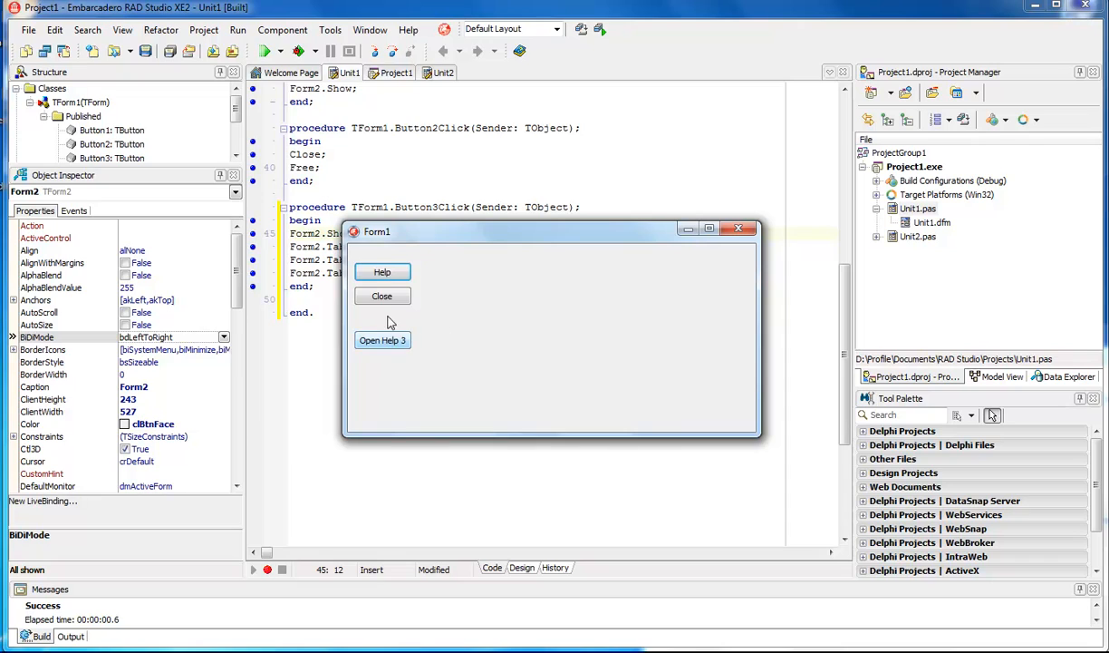
Step: Reopen Help 3, dismiss the access violation and close the crashed program
left_click(381, 340)
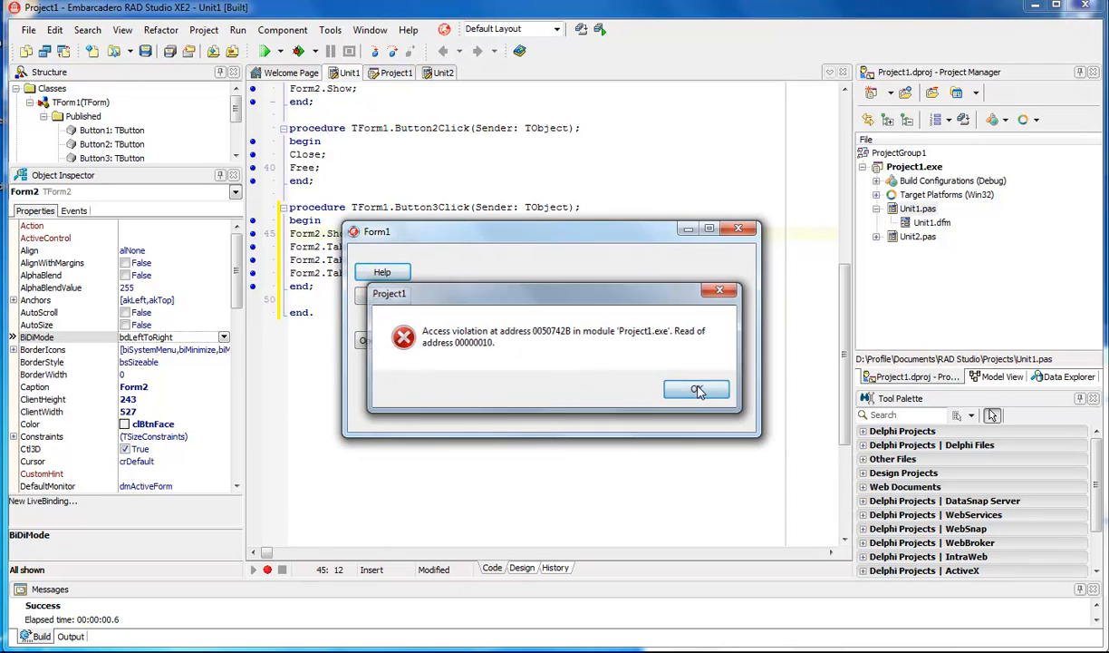
left_click(697, 388)
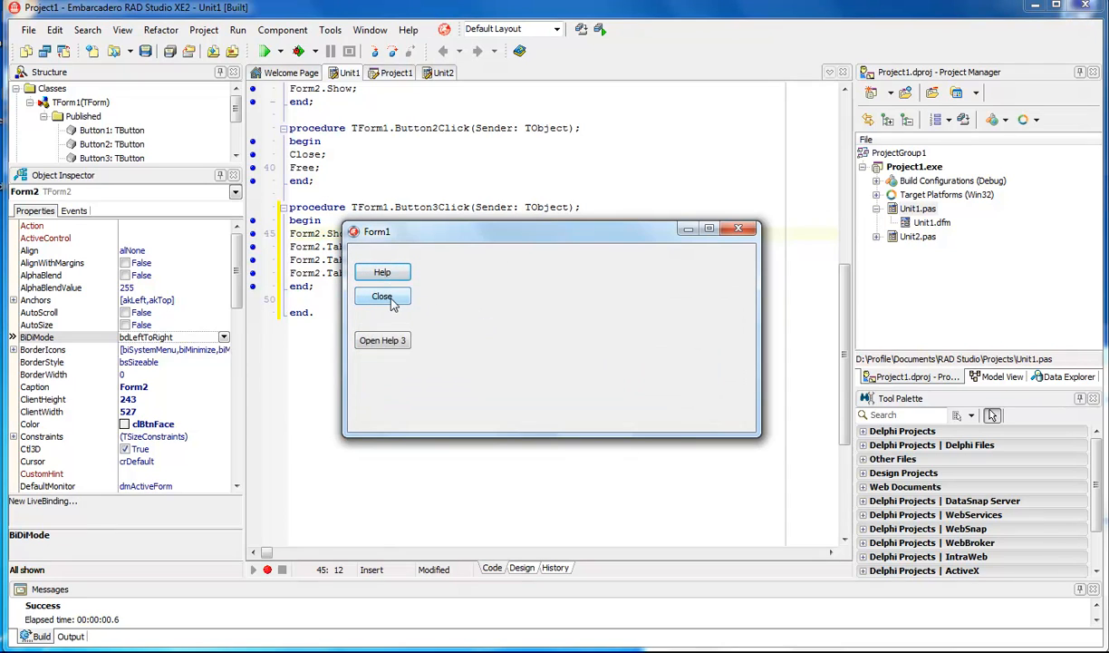
left_click(381, 296)
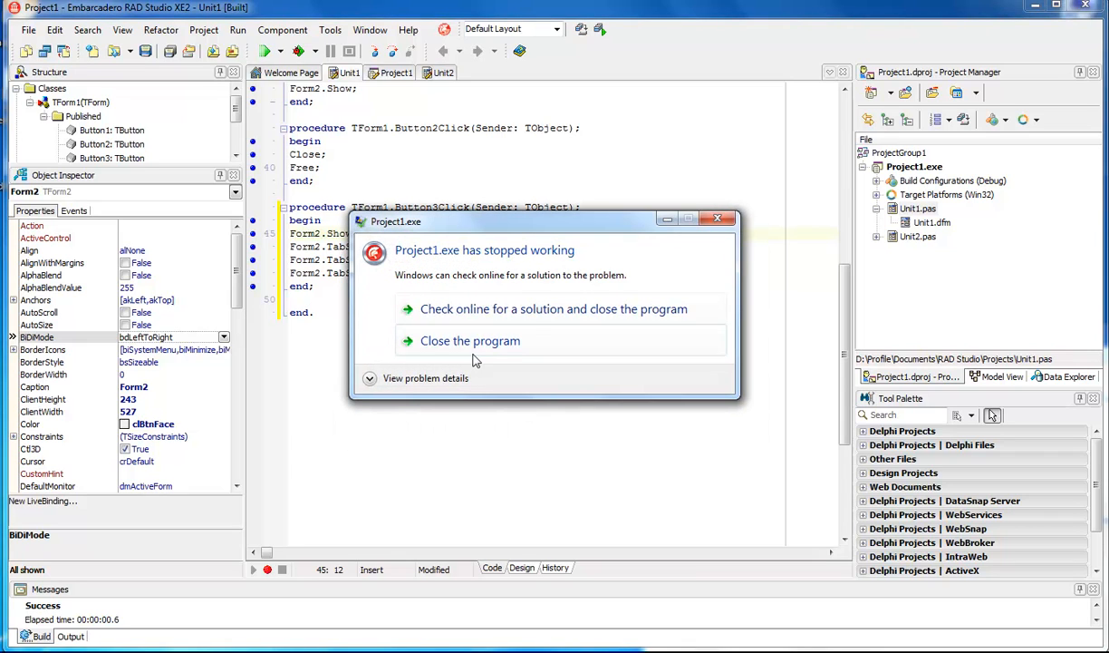
left_click(470, 340)
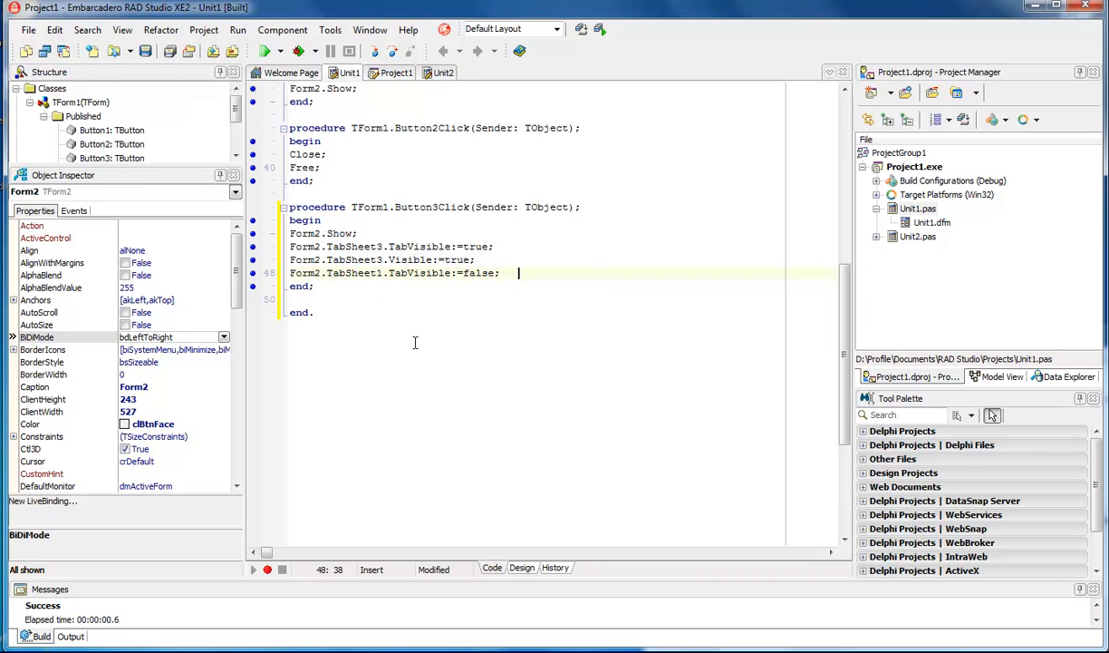
mouse_move(412, 331)
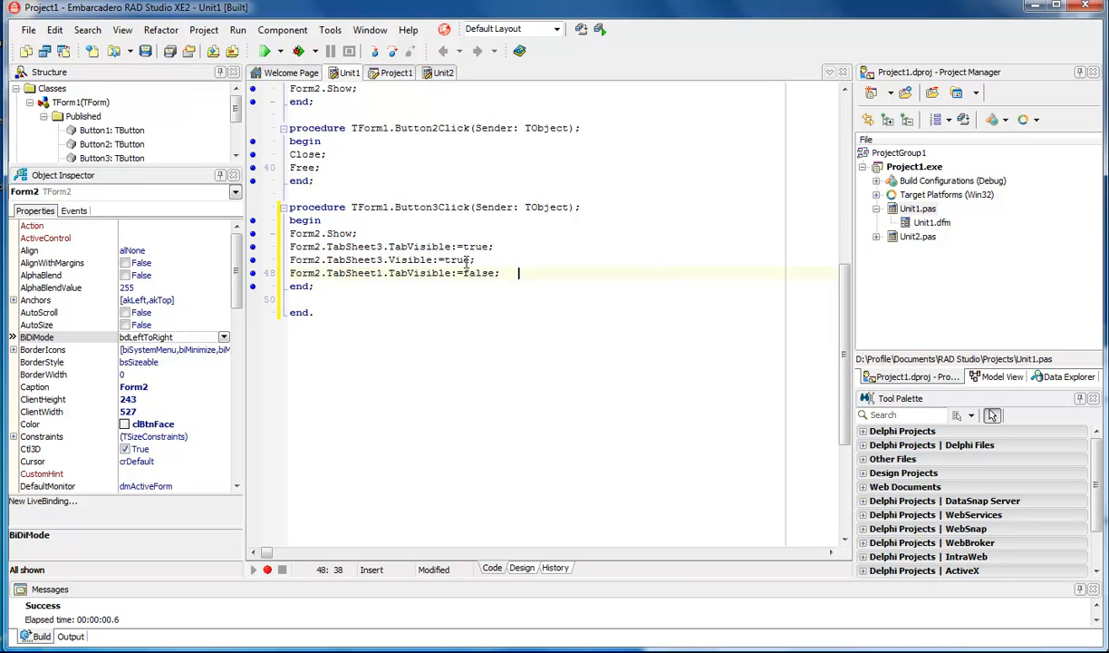
mouse_move(464, 260)
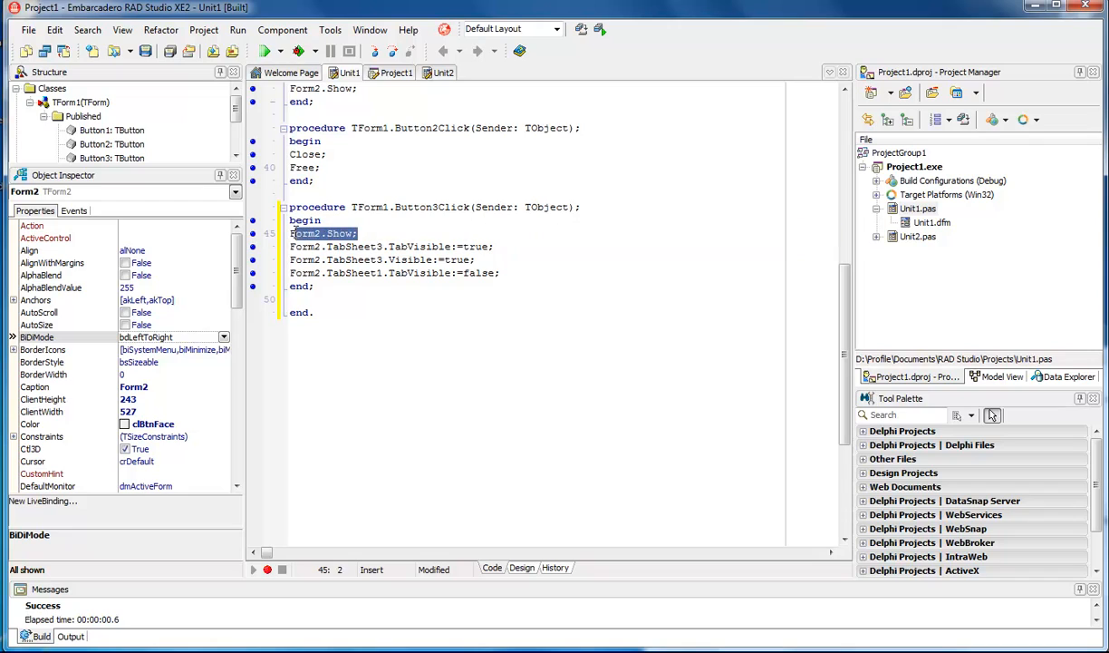
left_click(290, 233)
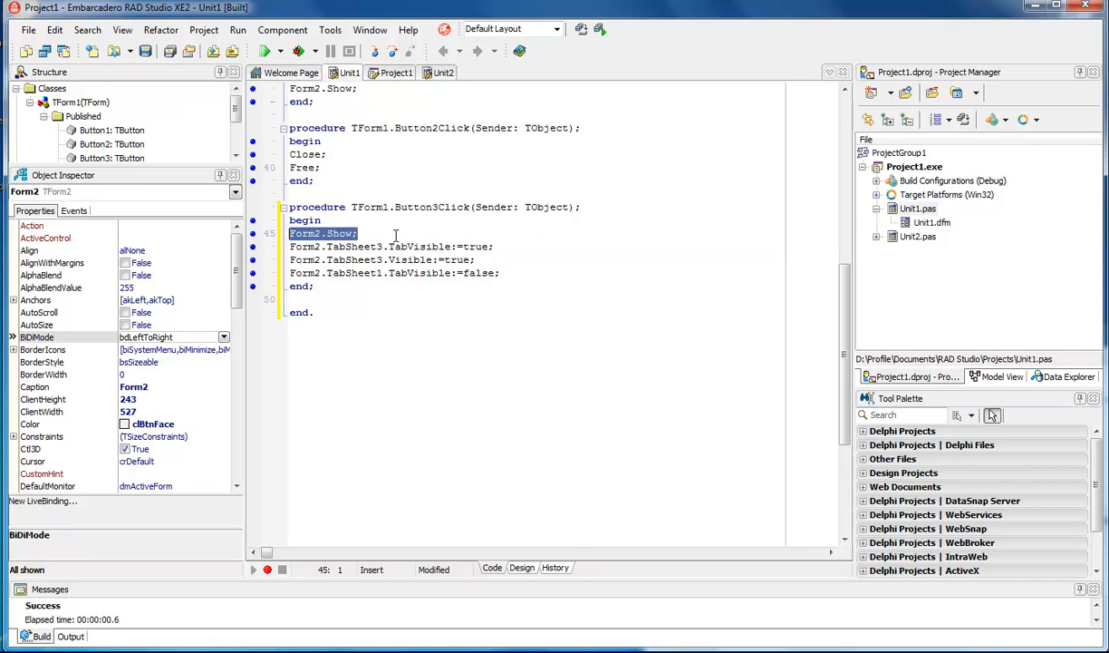
left_click(358, 233)
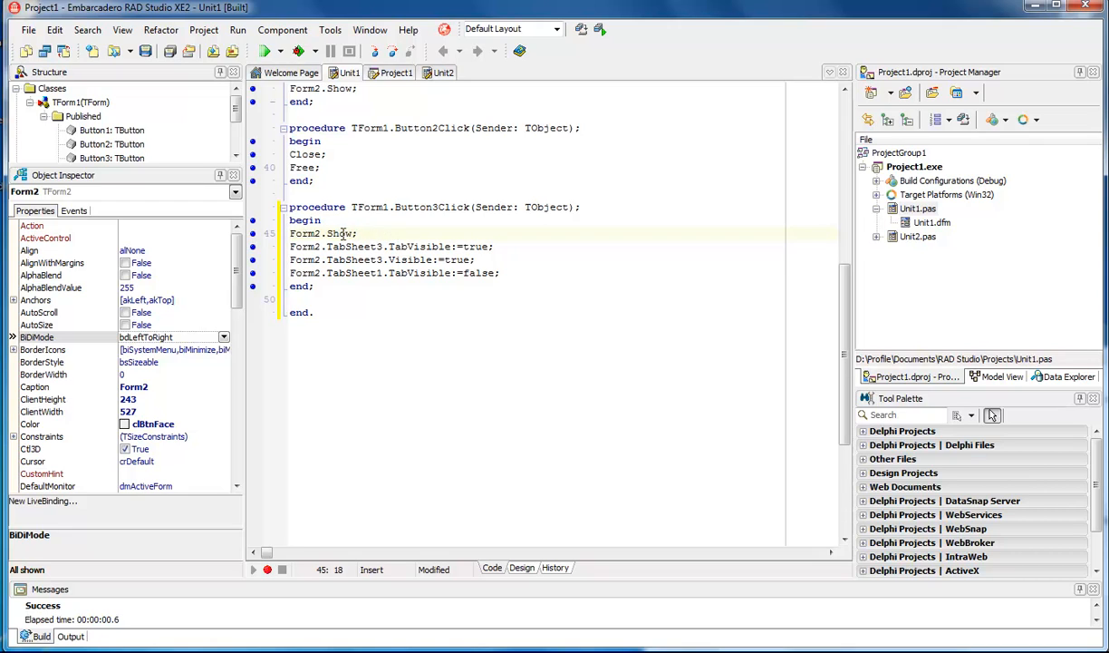